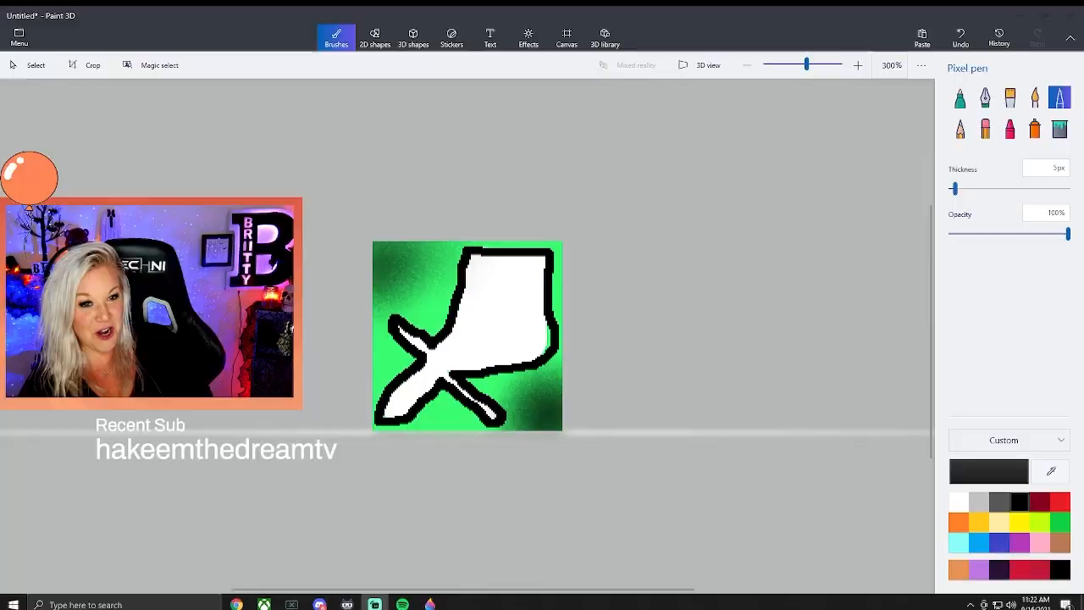
Start a new blank white canvas from the menu
left_click(19, 37)
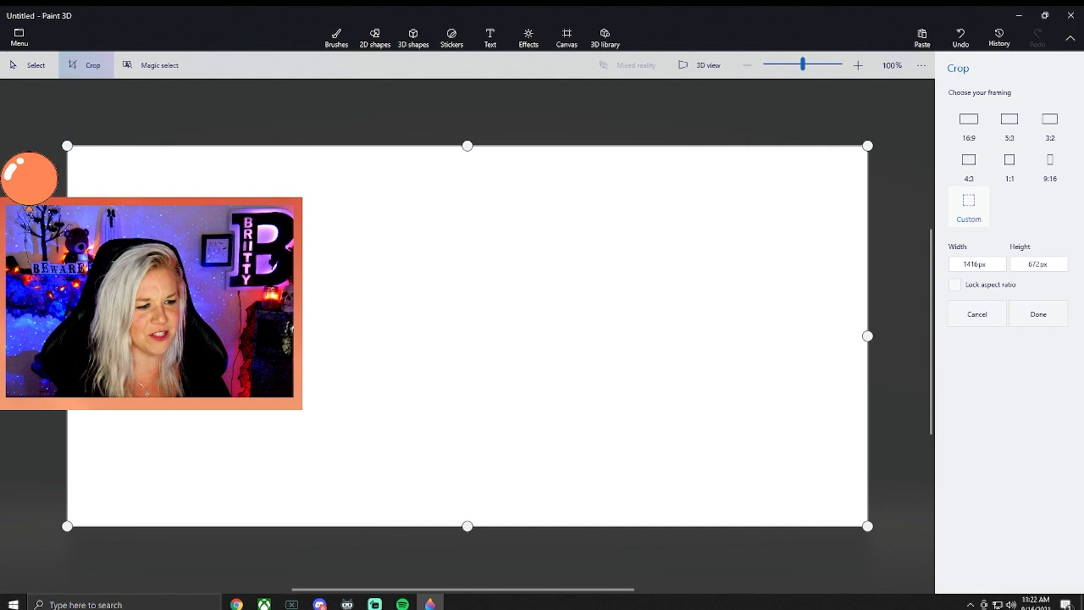
Crop the canvas narrower and draw a black marker stick figure with head, arms, legs
left_click(335, 36)
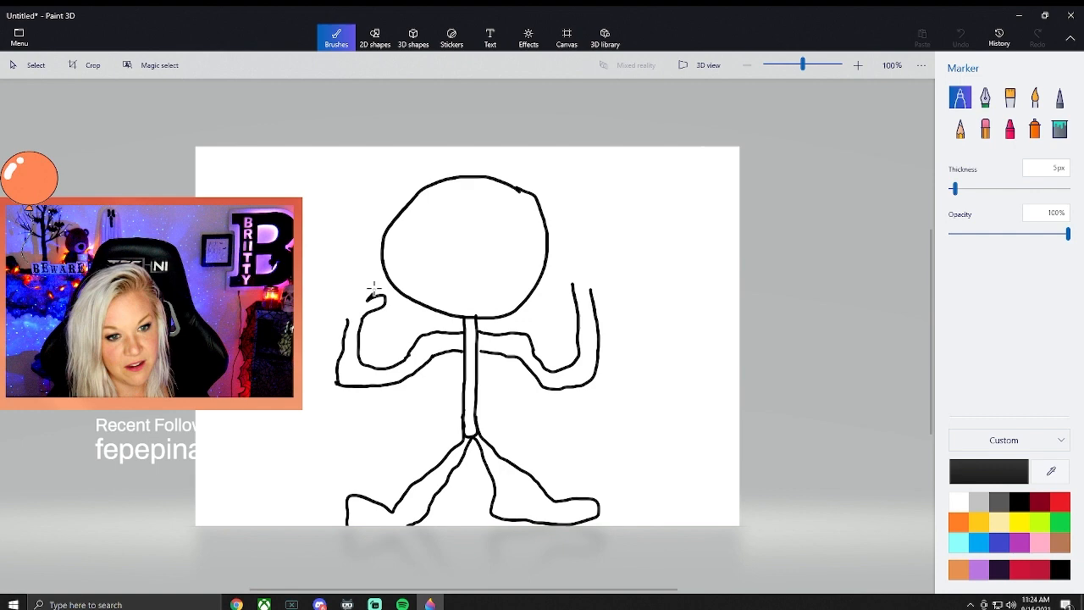
Draw a hand on the raised arm and a wide toothy grin on the face
left_click_drag(373, 293, 352, 271)
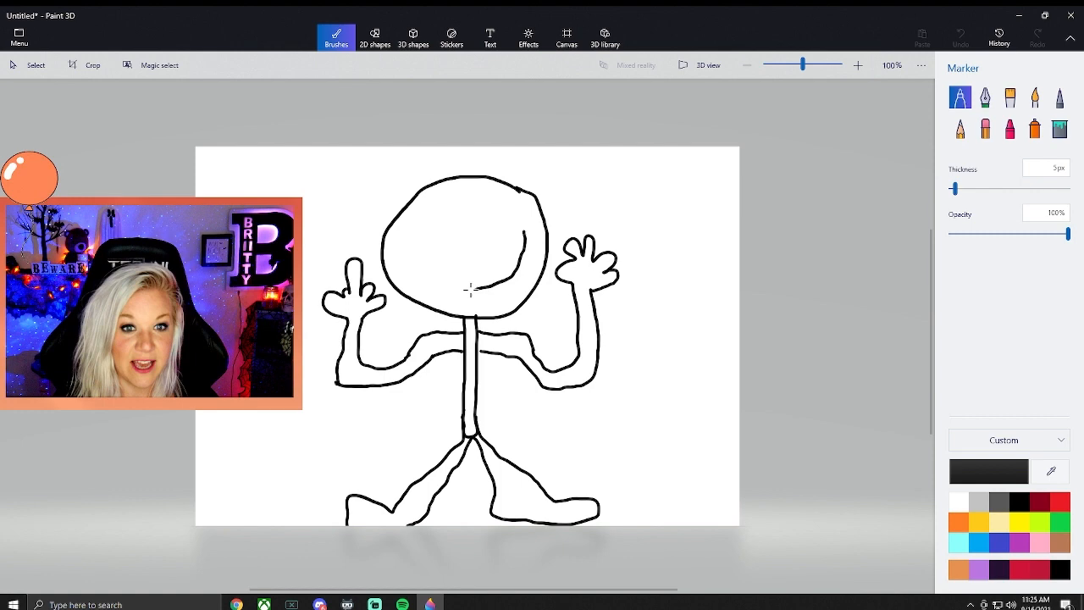
left_click_drag(415, 220, 525, 292)
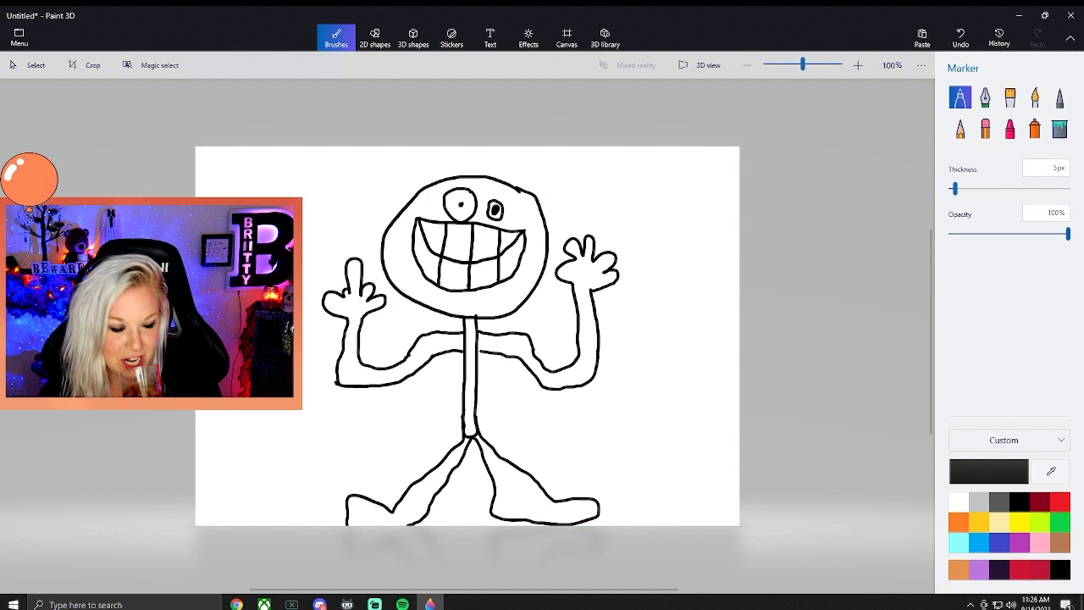
Paint a thick black shirt across the chest with the Oil brush
left_click(1010, 96)
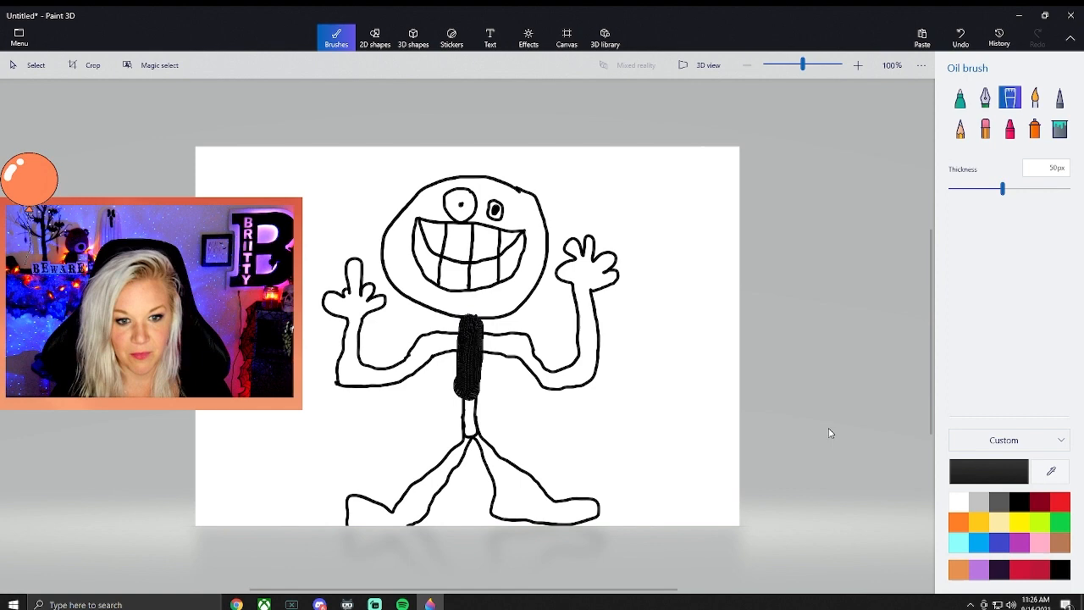
left_click_drag(453, 343, 521, 343)
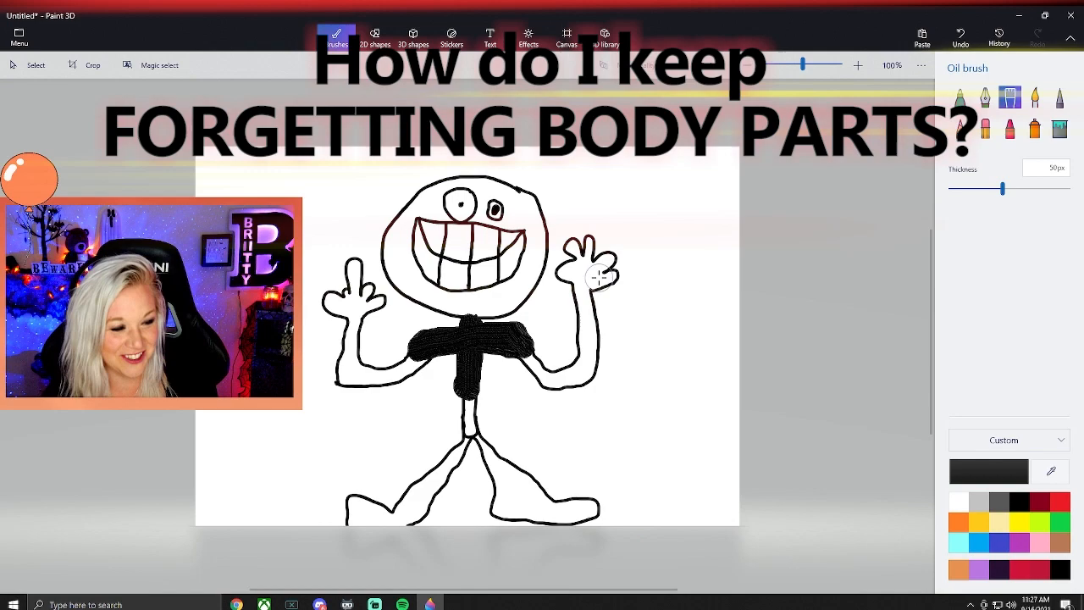
left_click(960, 96)
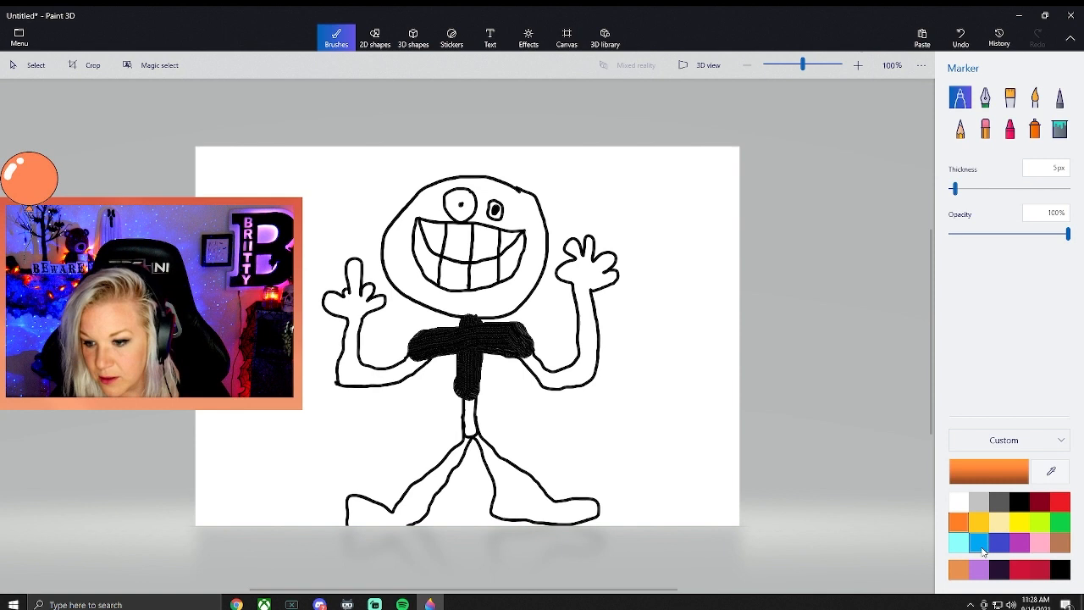
Pick light blue and outline a mug beside the raised right hand
left_click(959, 543)
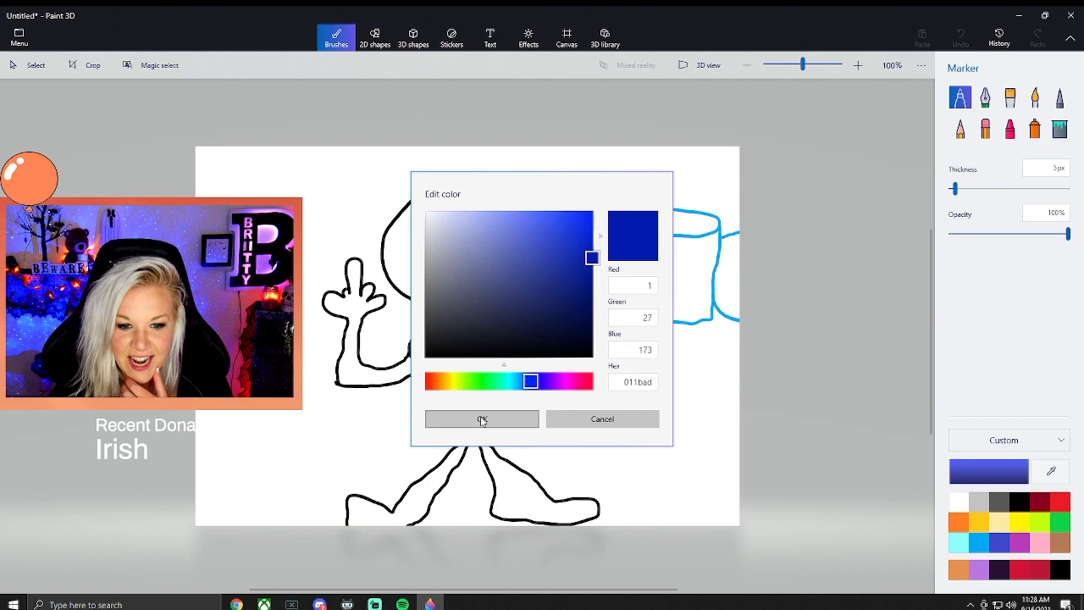
Confirm dark blue 011bad and paint dark blue stripes on the mug
left_click(481, 418)
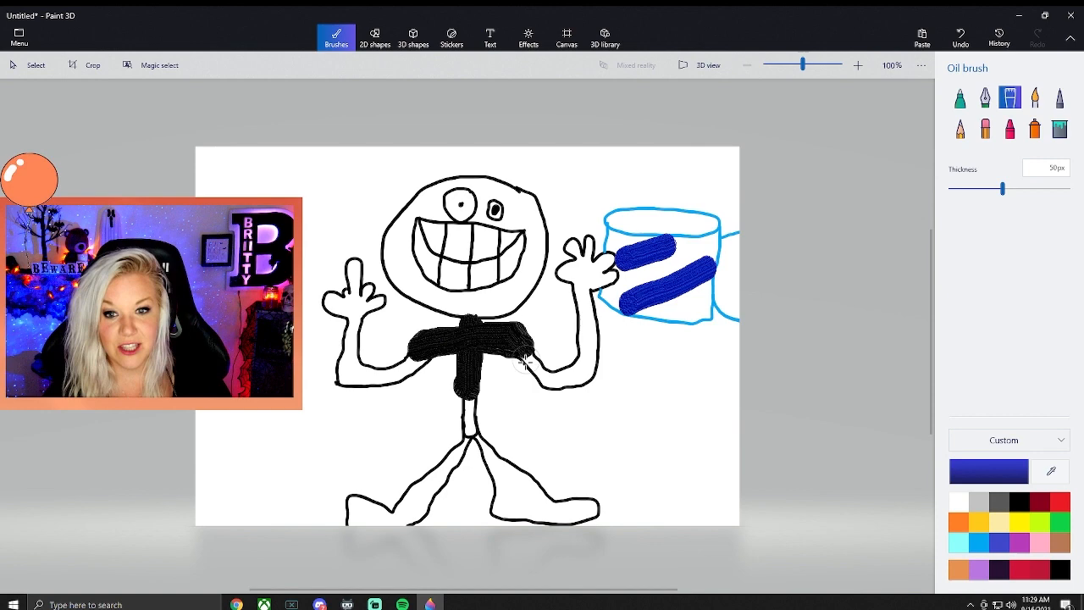
left_click(984, 97)
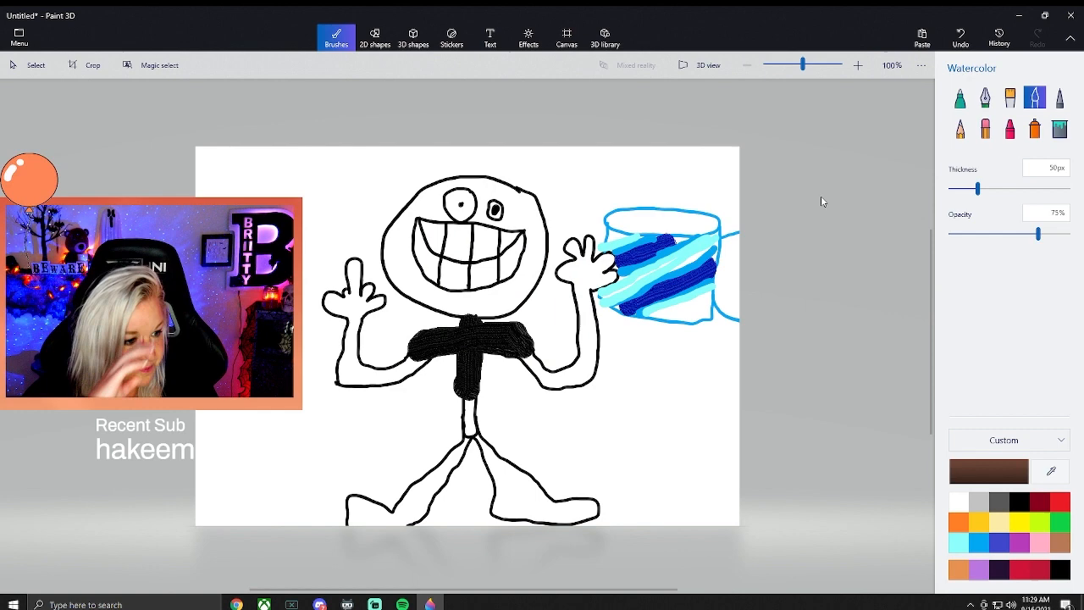
Draw a brown coffee line along the mug's rim with the Pixel pen
left_click(1059, 97)
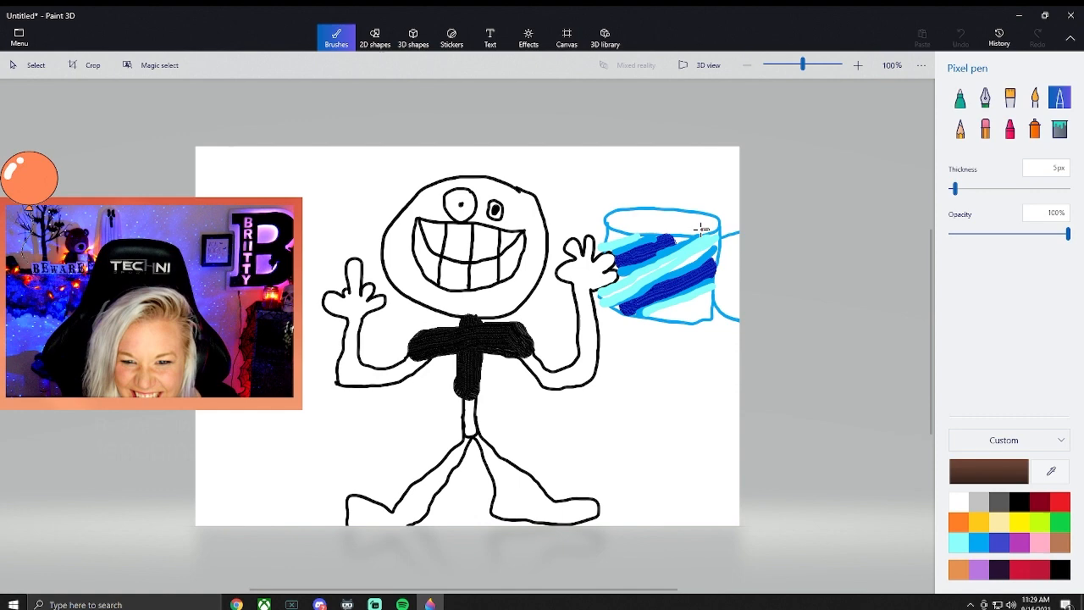
left_click_drag(614, 233, 720, 229)
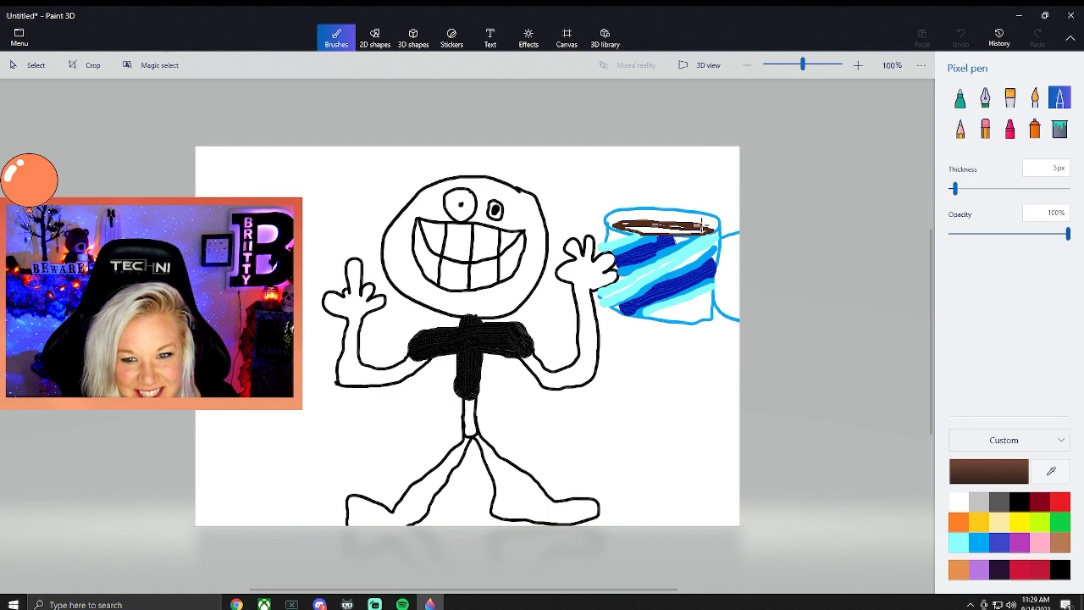